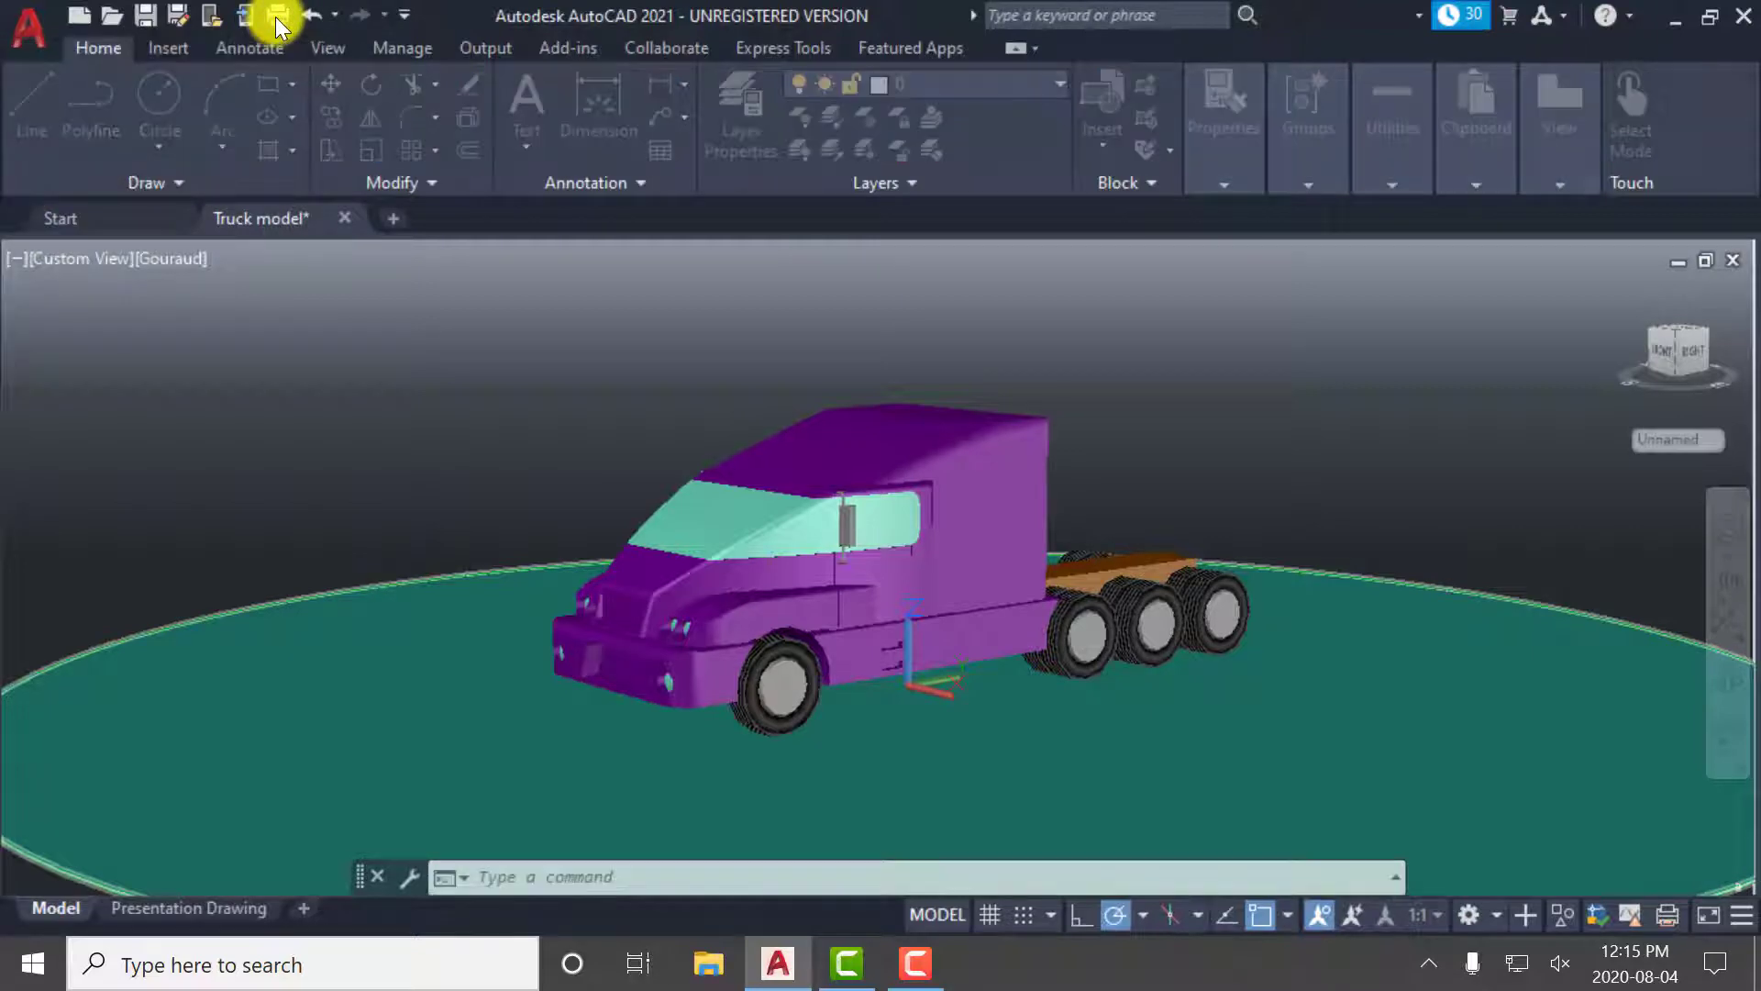
# Open the Plot dialog and select Raster Image Printer 12 as the printer/plotter
pyautogui.click(277, 14)
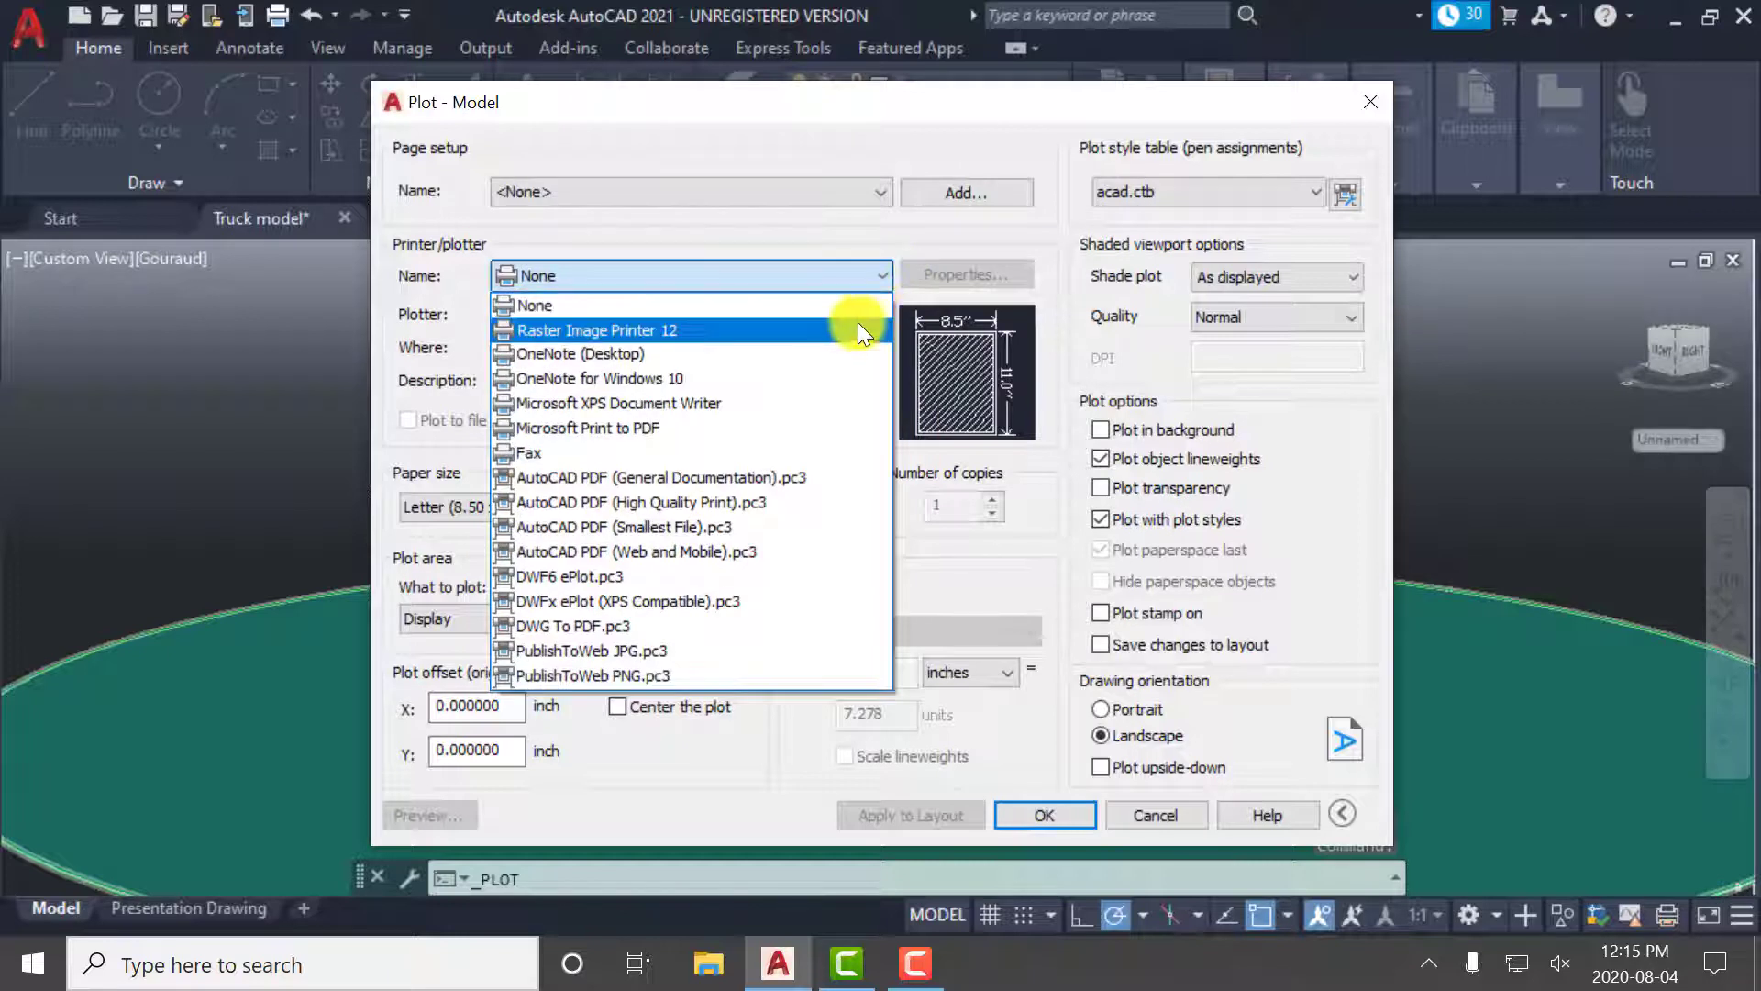
pyautogui.click(596, 329)
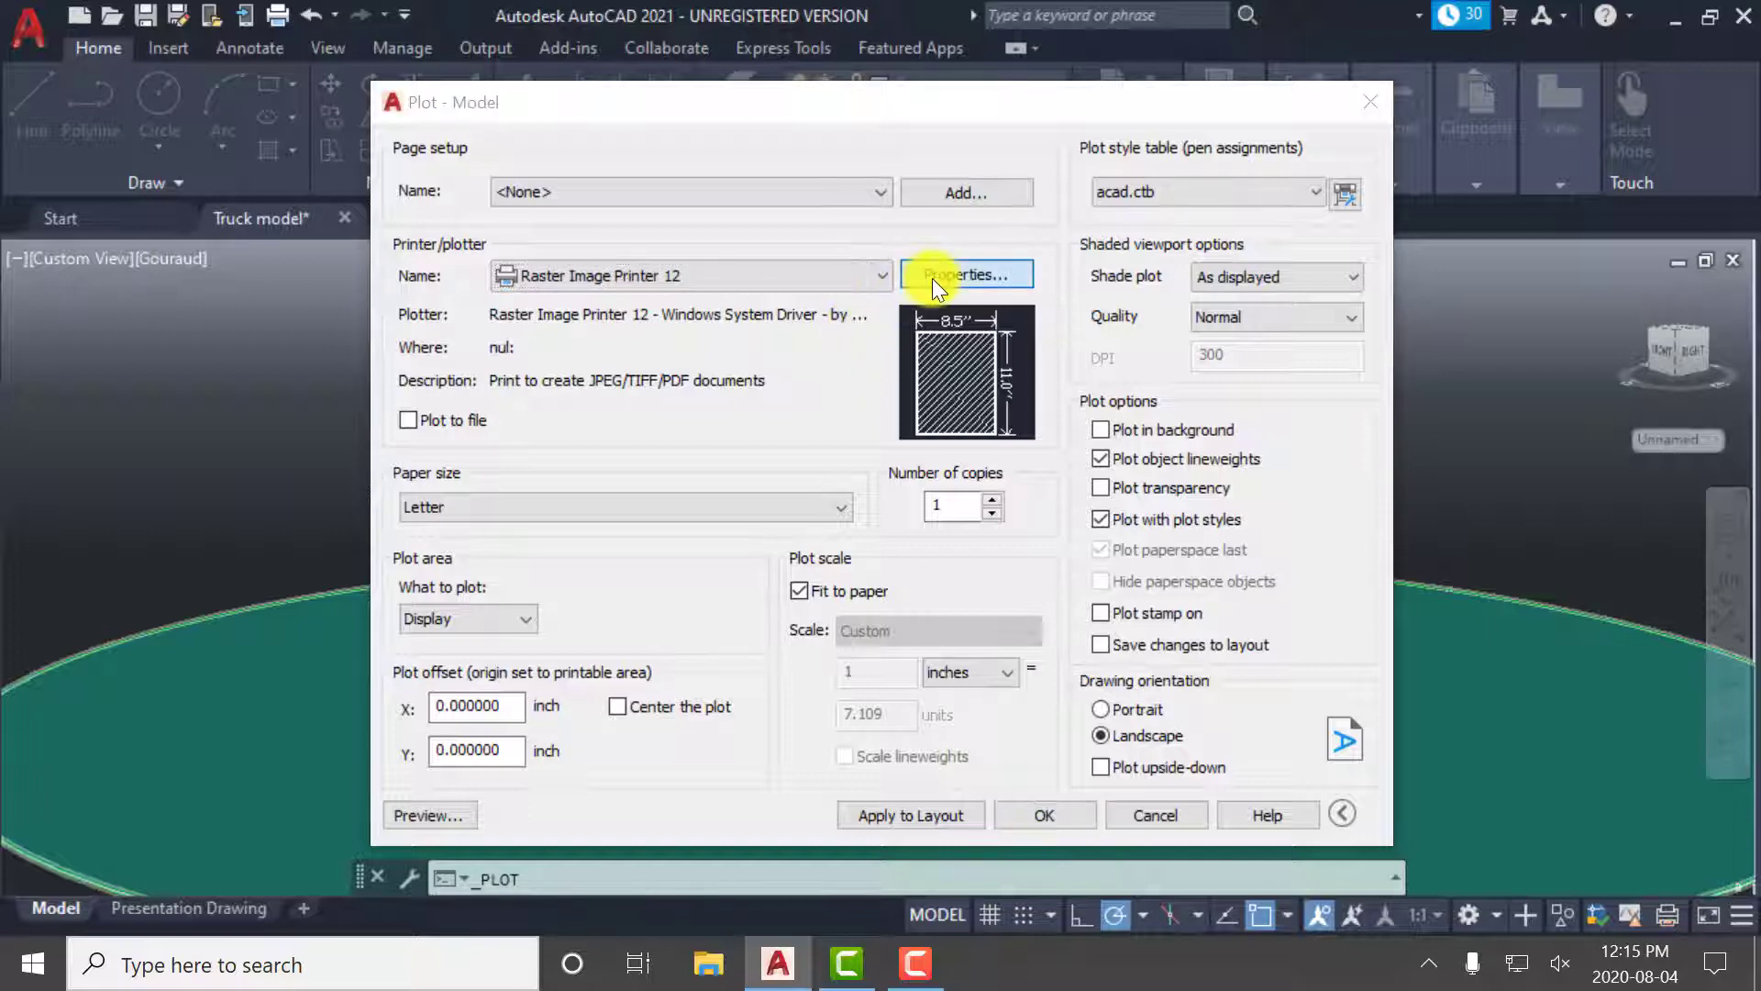
pyautogui.click(963, 275)
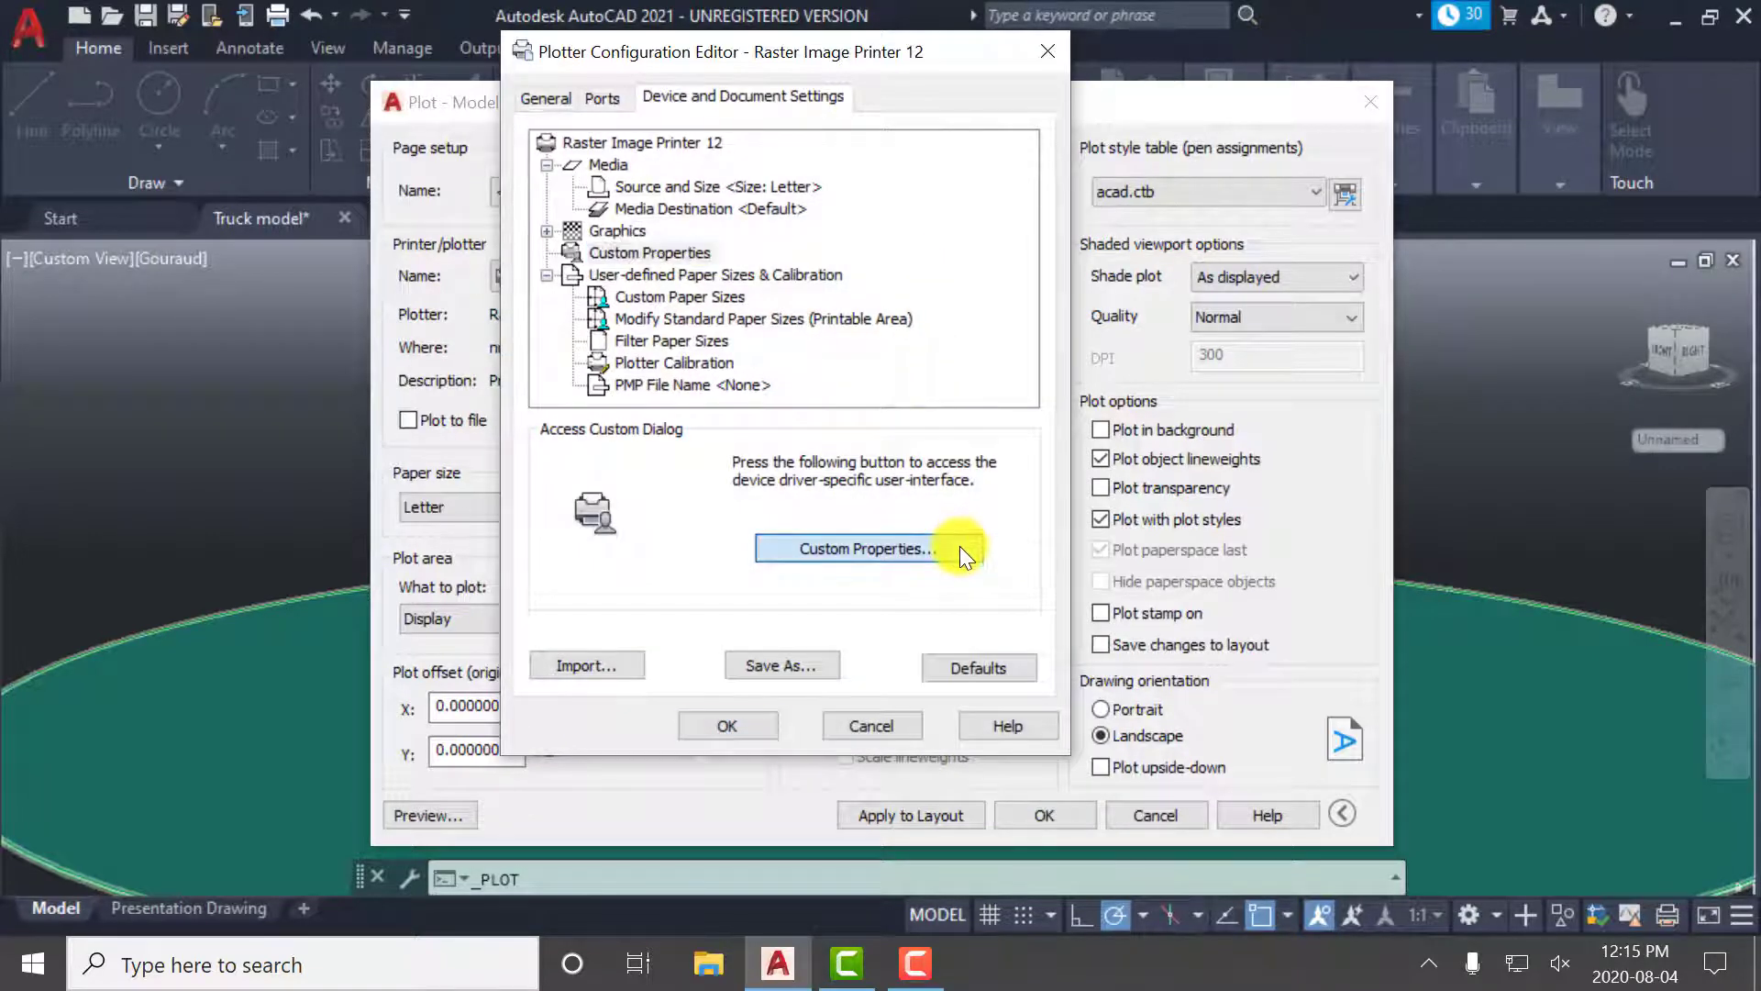
pyautogui.click(859, 549)
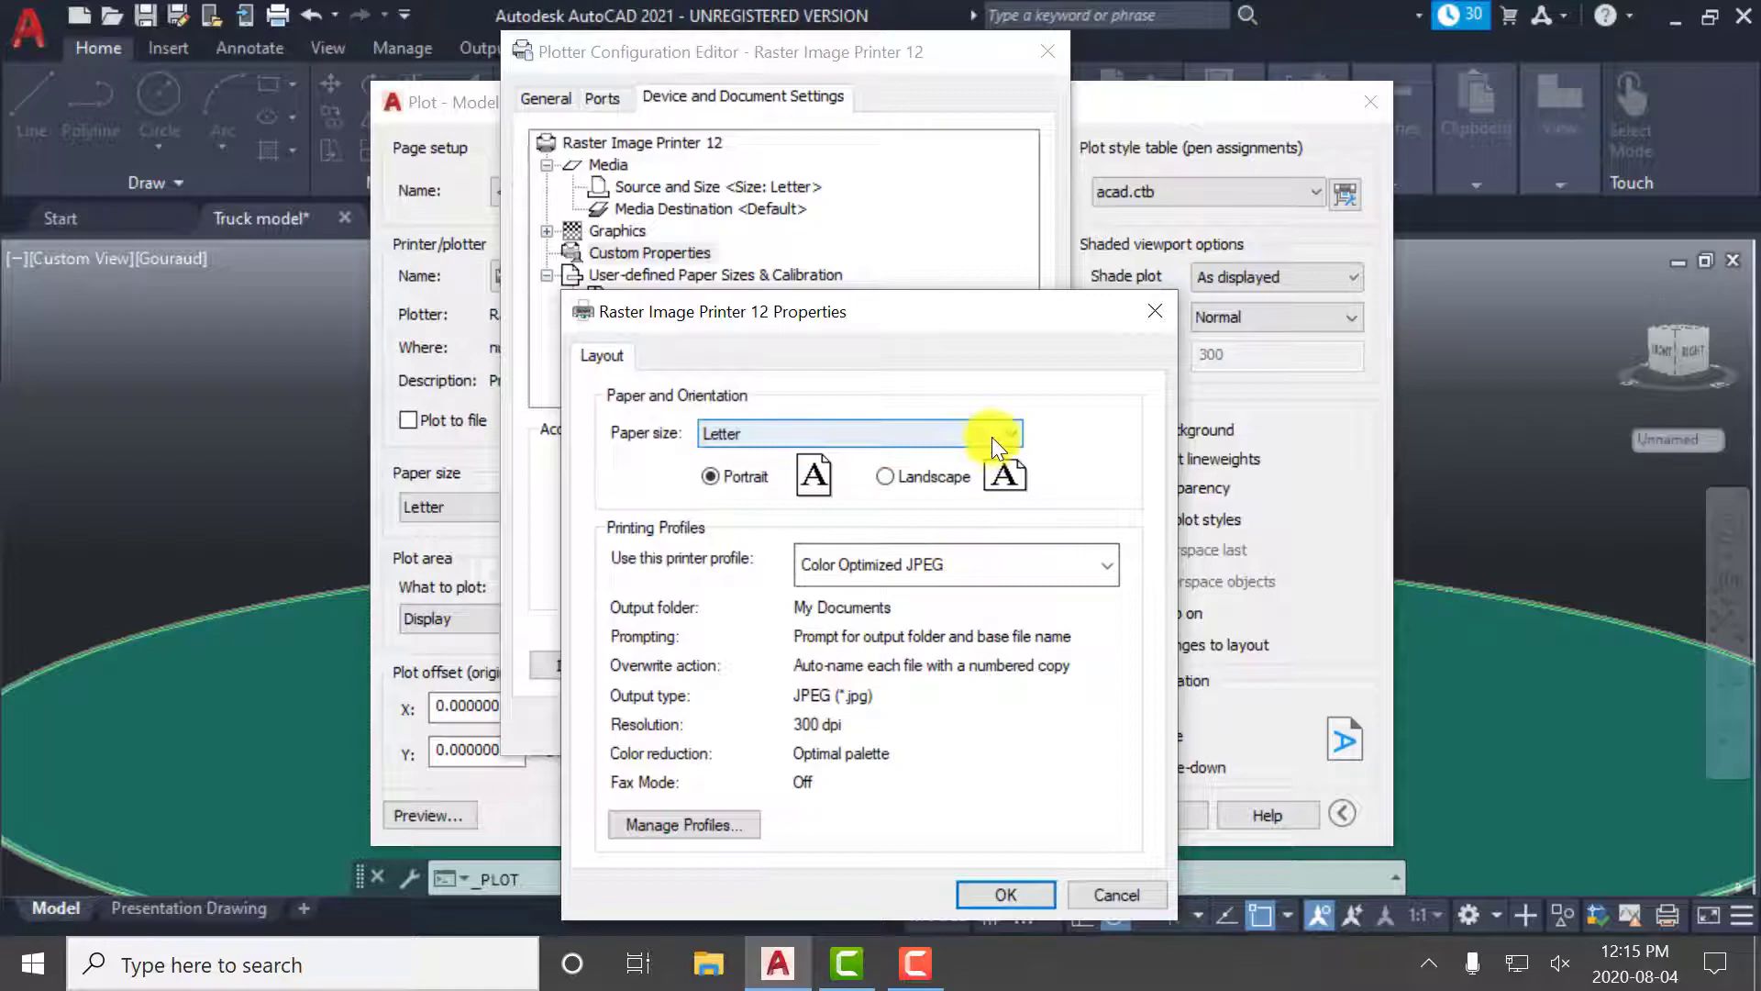
pyautogui.click(1007, 433)
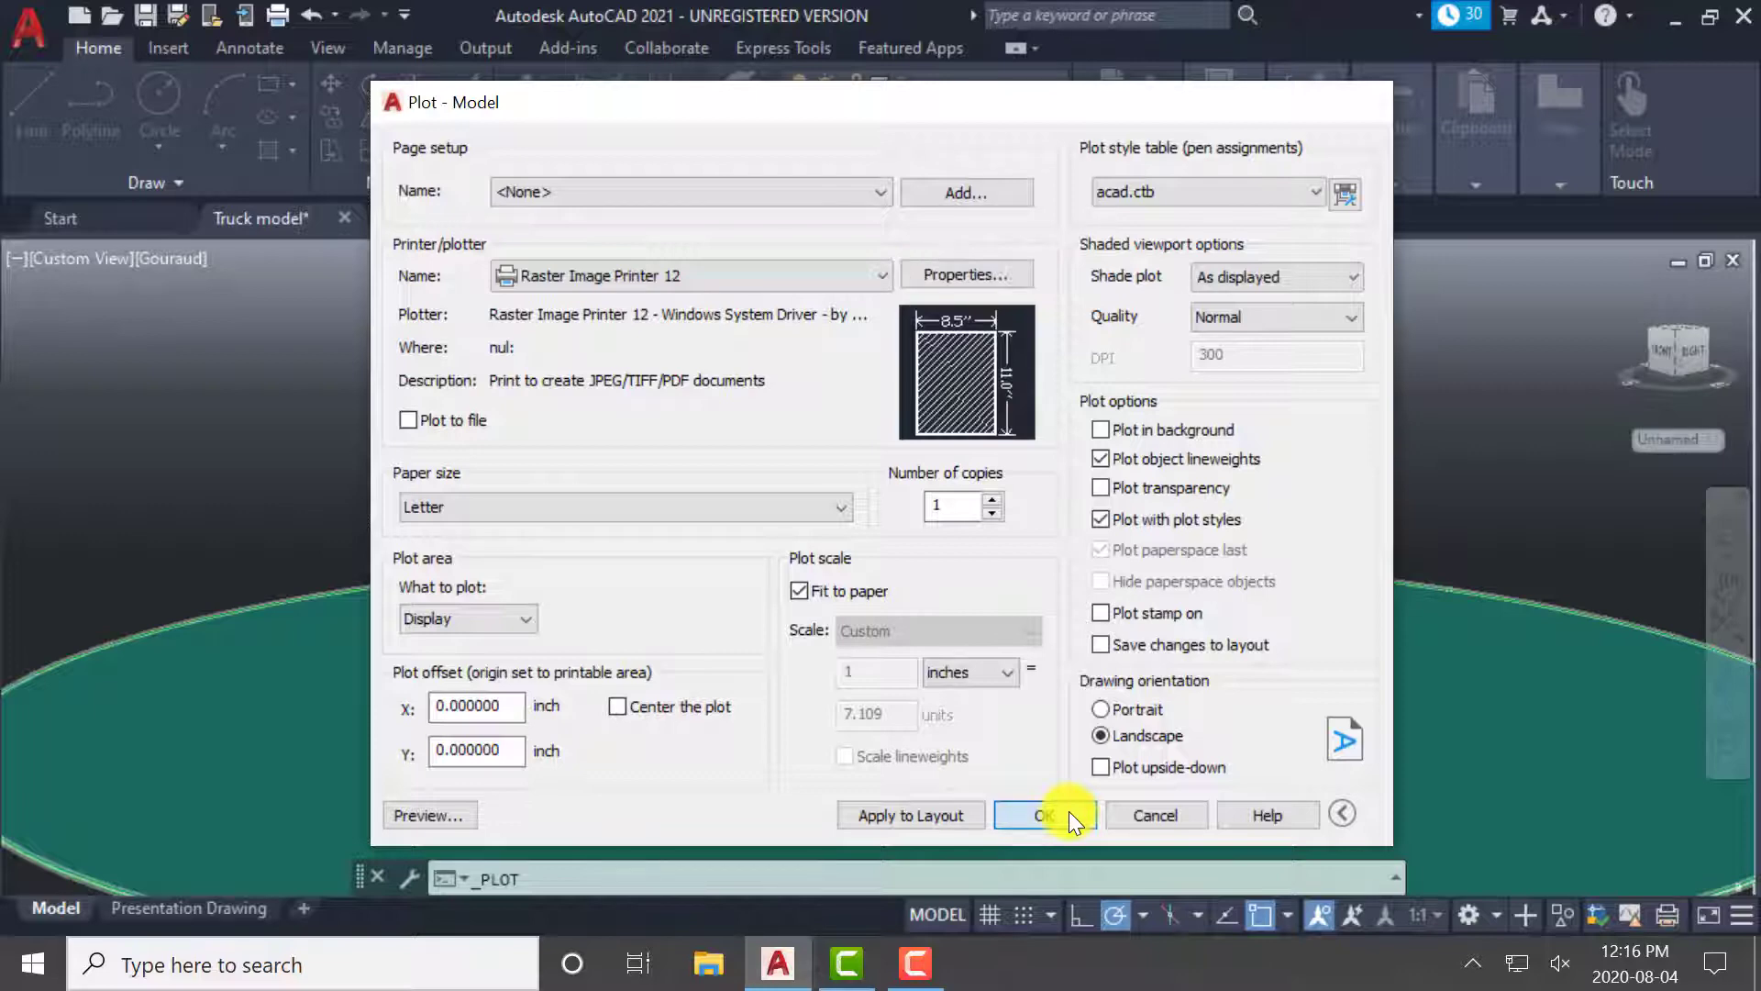
# Confirm the plot and check the Documents destination path in the Save File dialog
pyautogui.click(1033, 815)
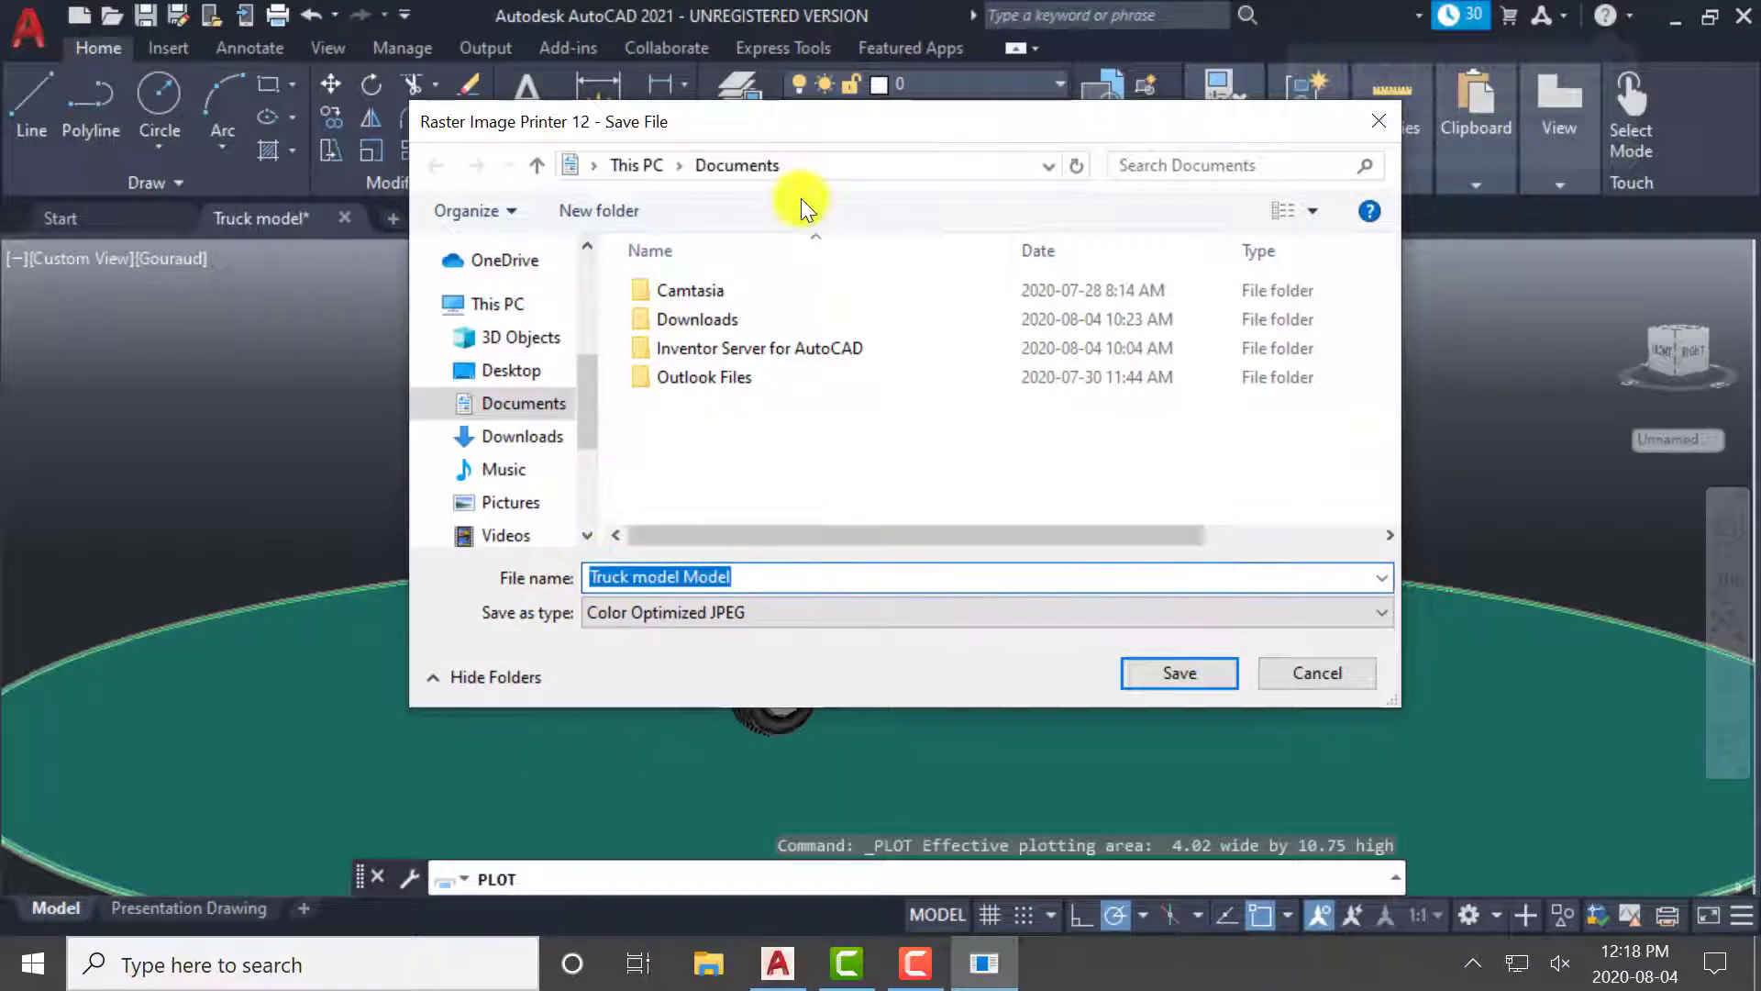
pyautogui.click(809, 166)
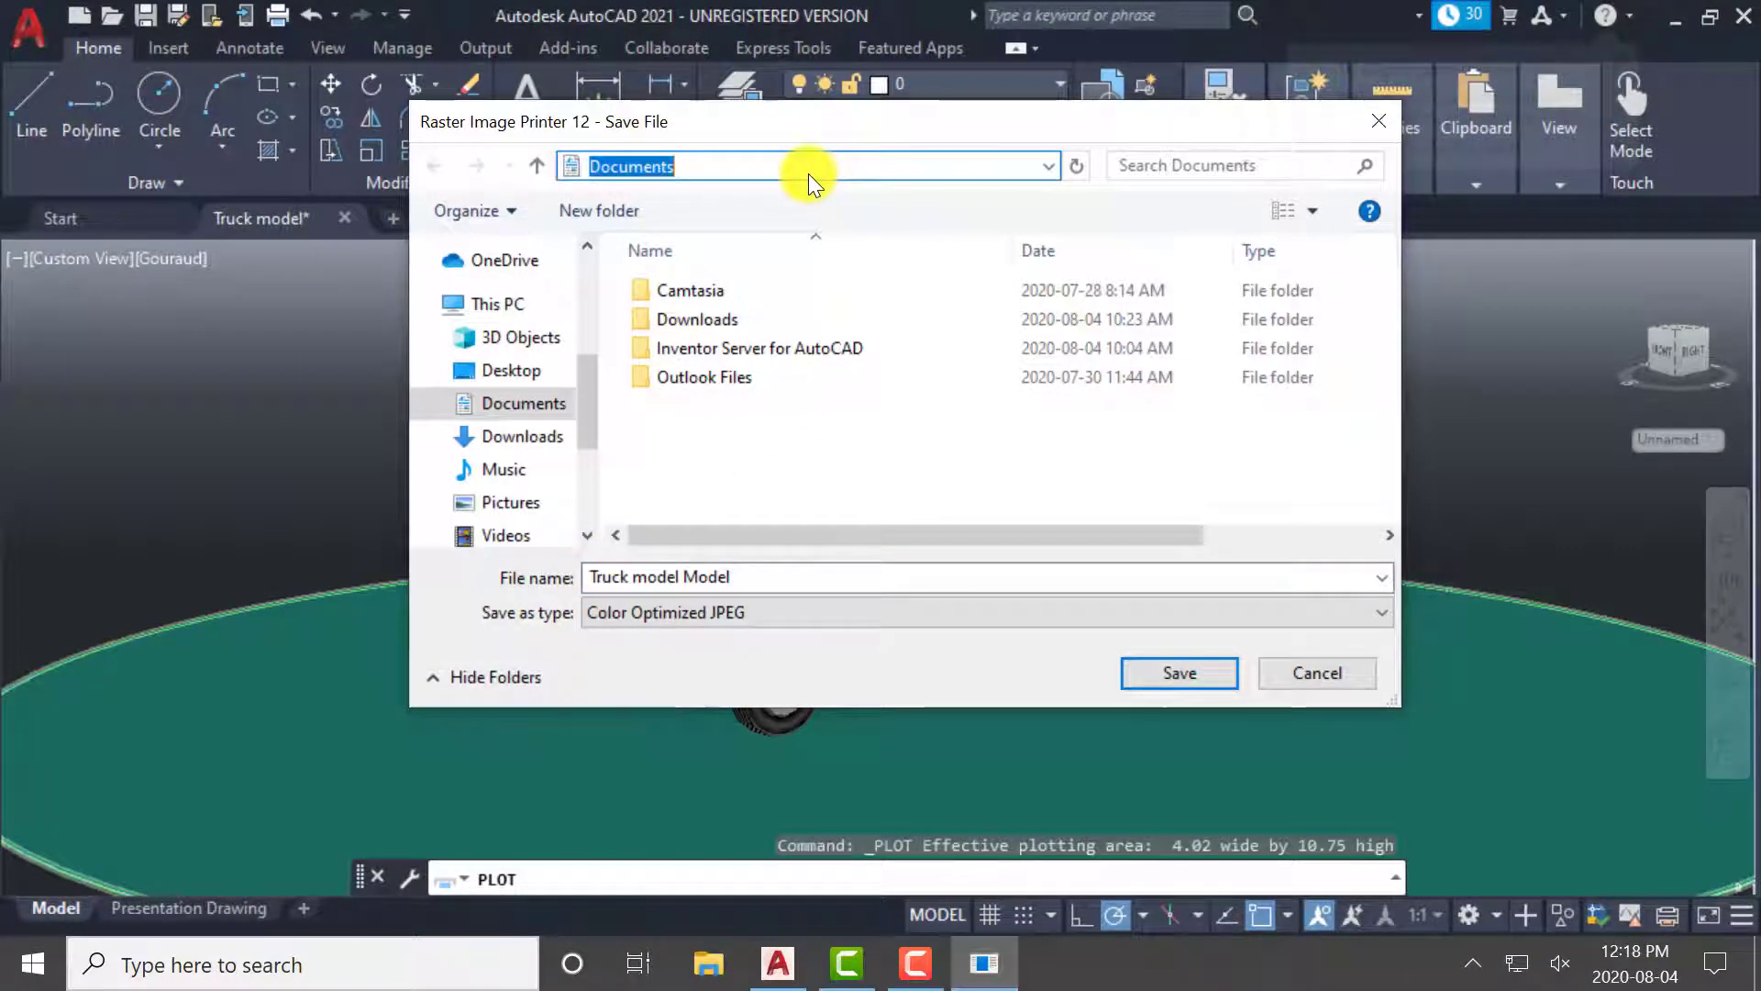
pyautogui.click(1380, 613)
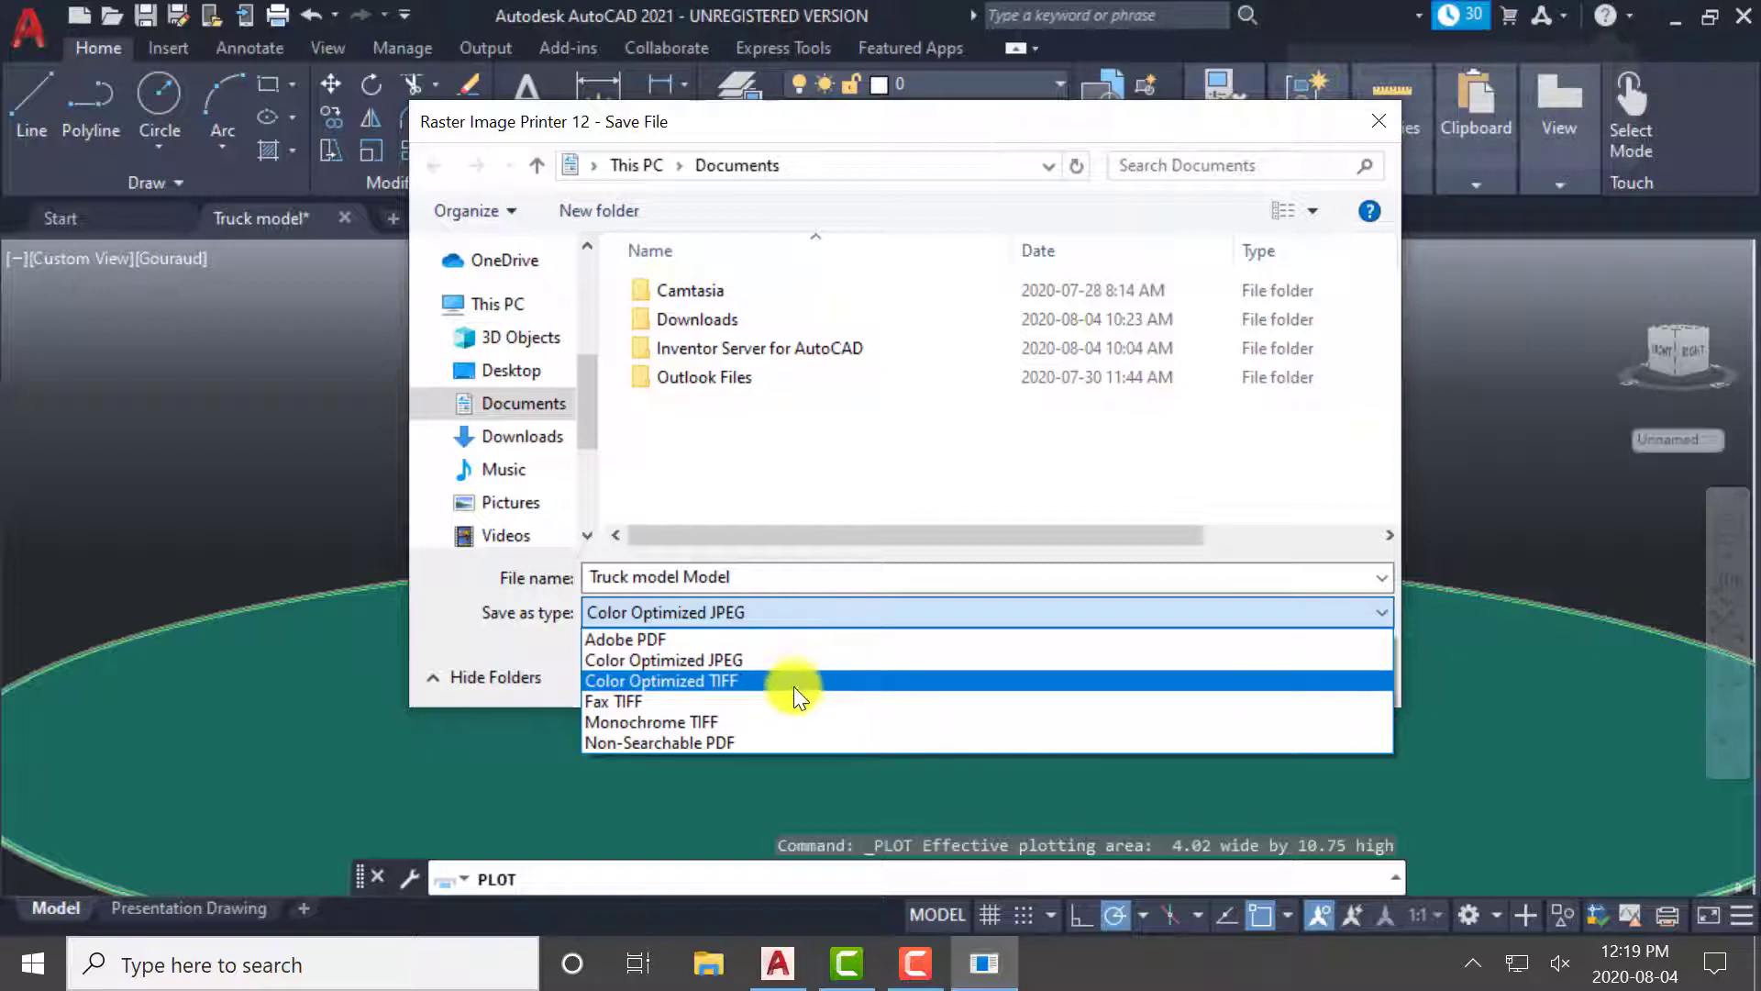
pyautogui.moveTo(789, 721)
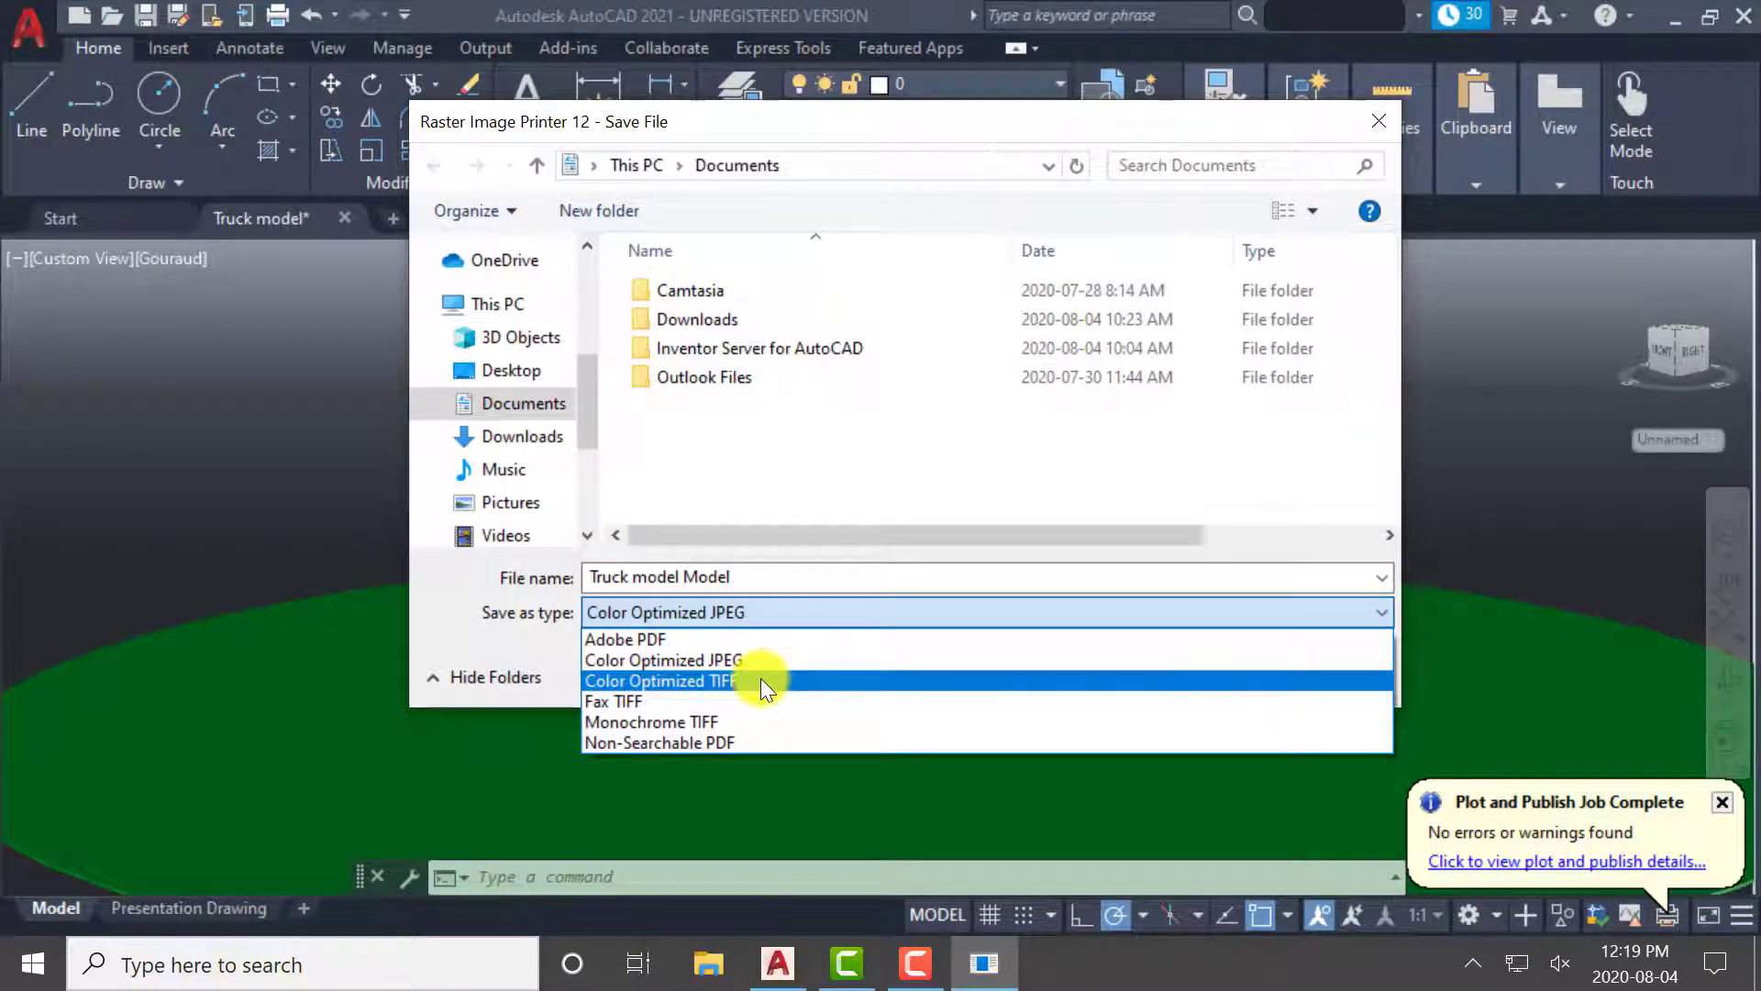
# Save 'Truck model Model' in Documents as a Color Optimized TIFF image
pyautogui.click(662, 680)
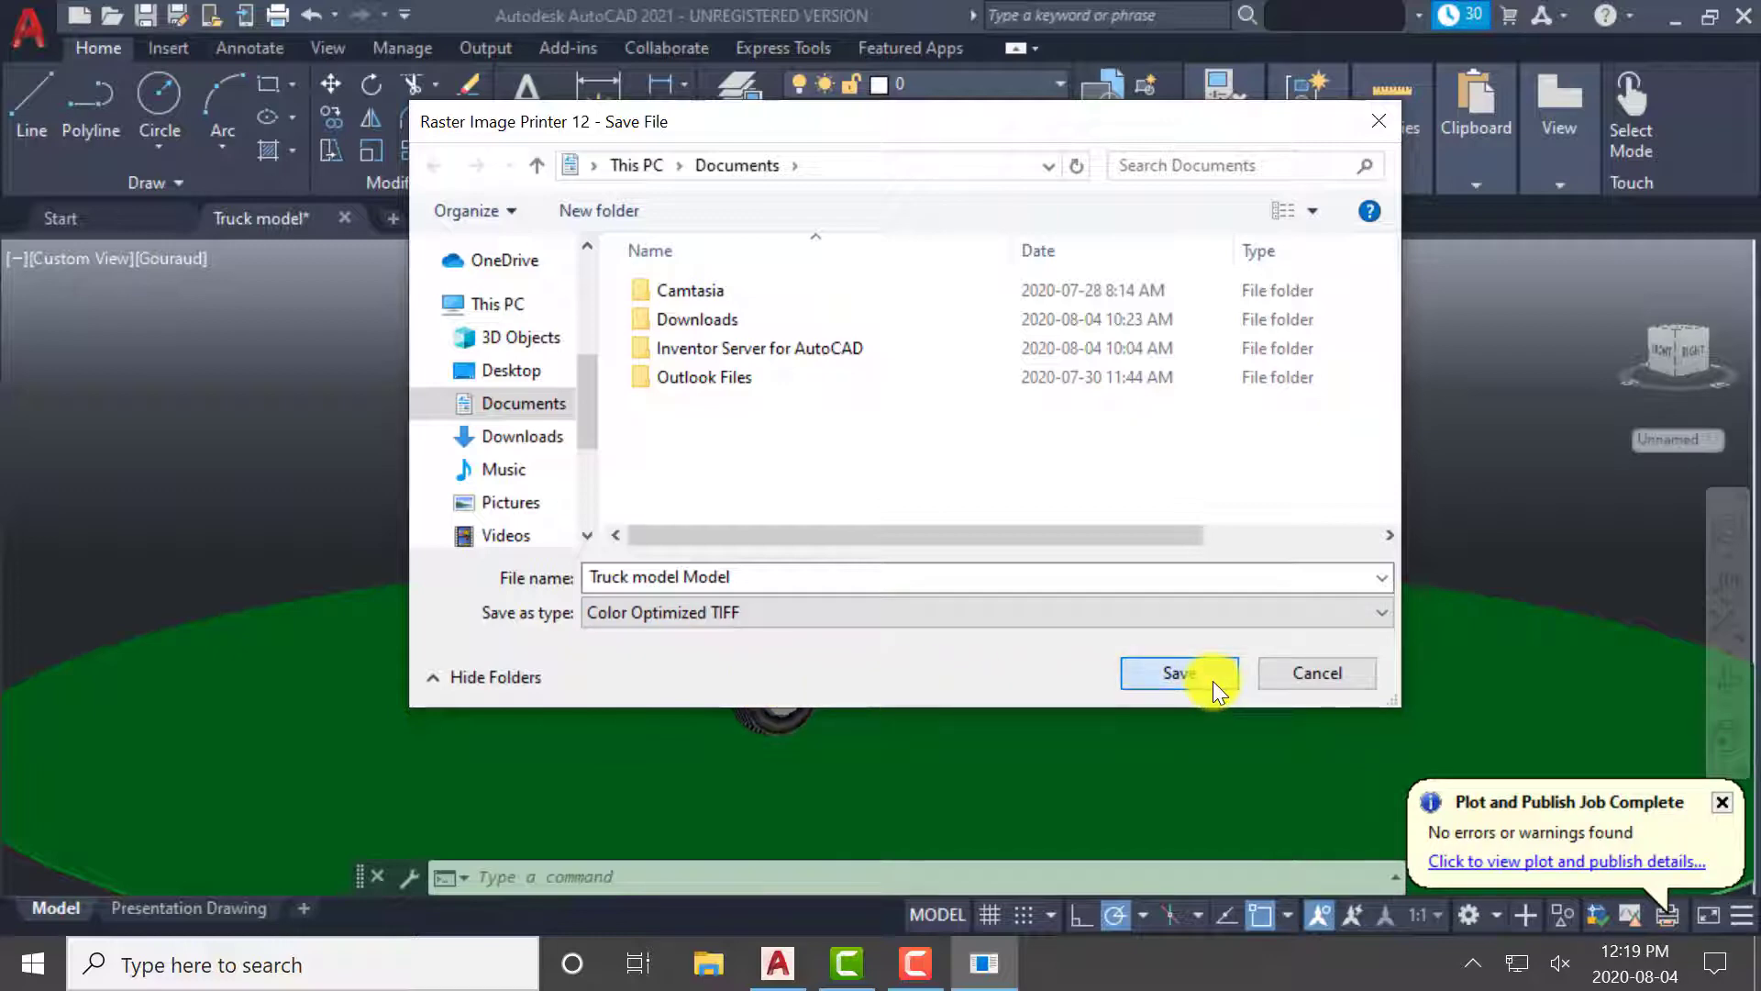
pyautogui.click(1178, 673)
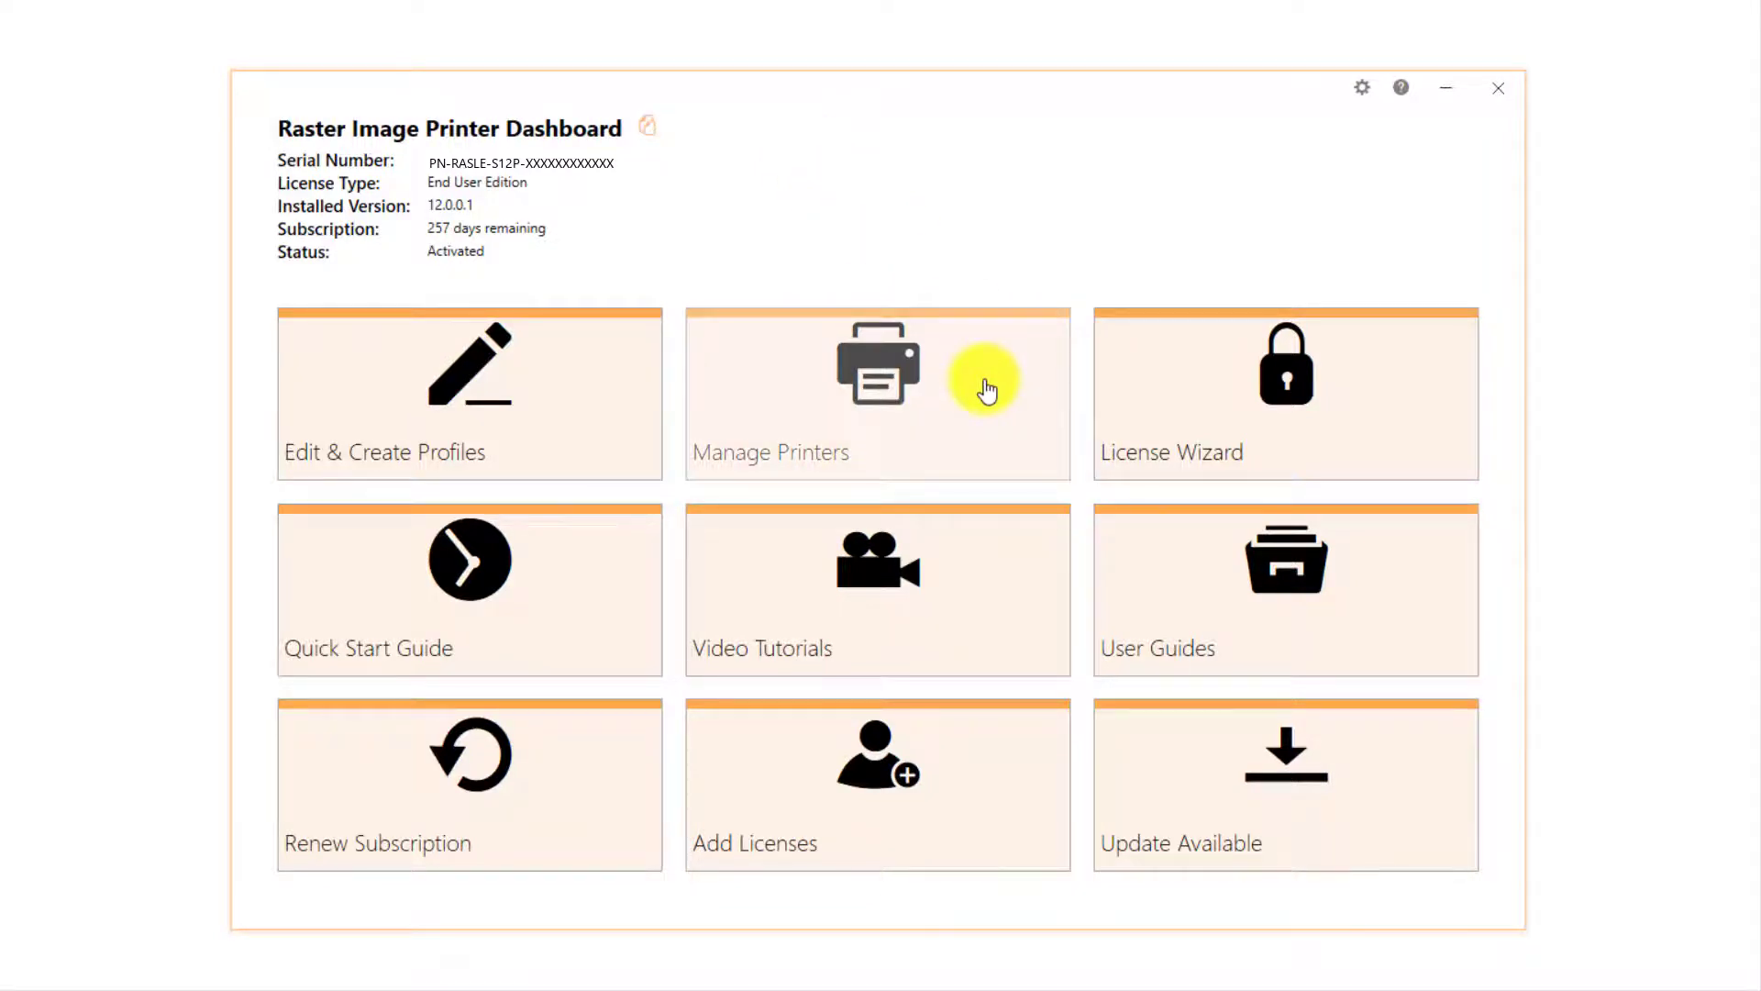
pyautogui.click(877, 393)
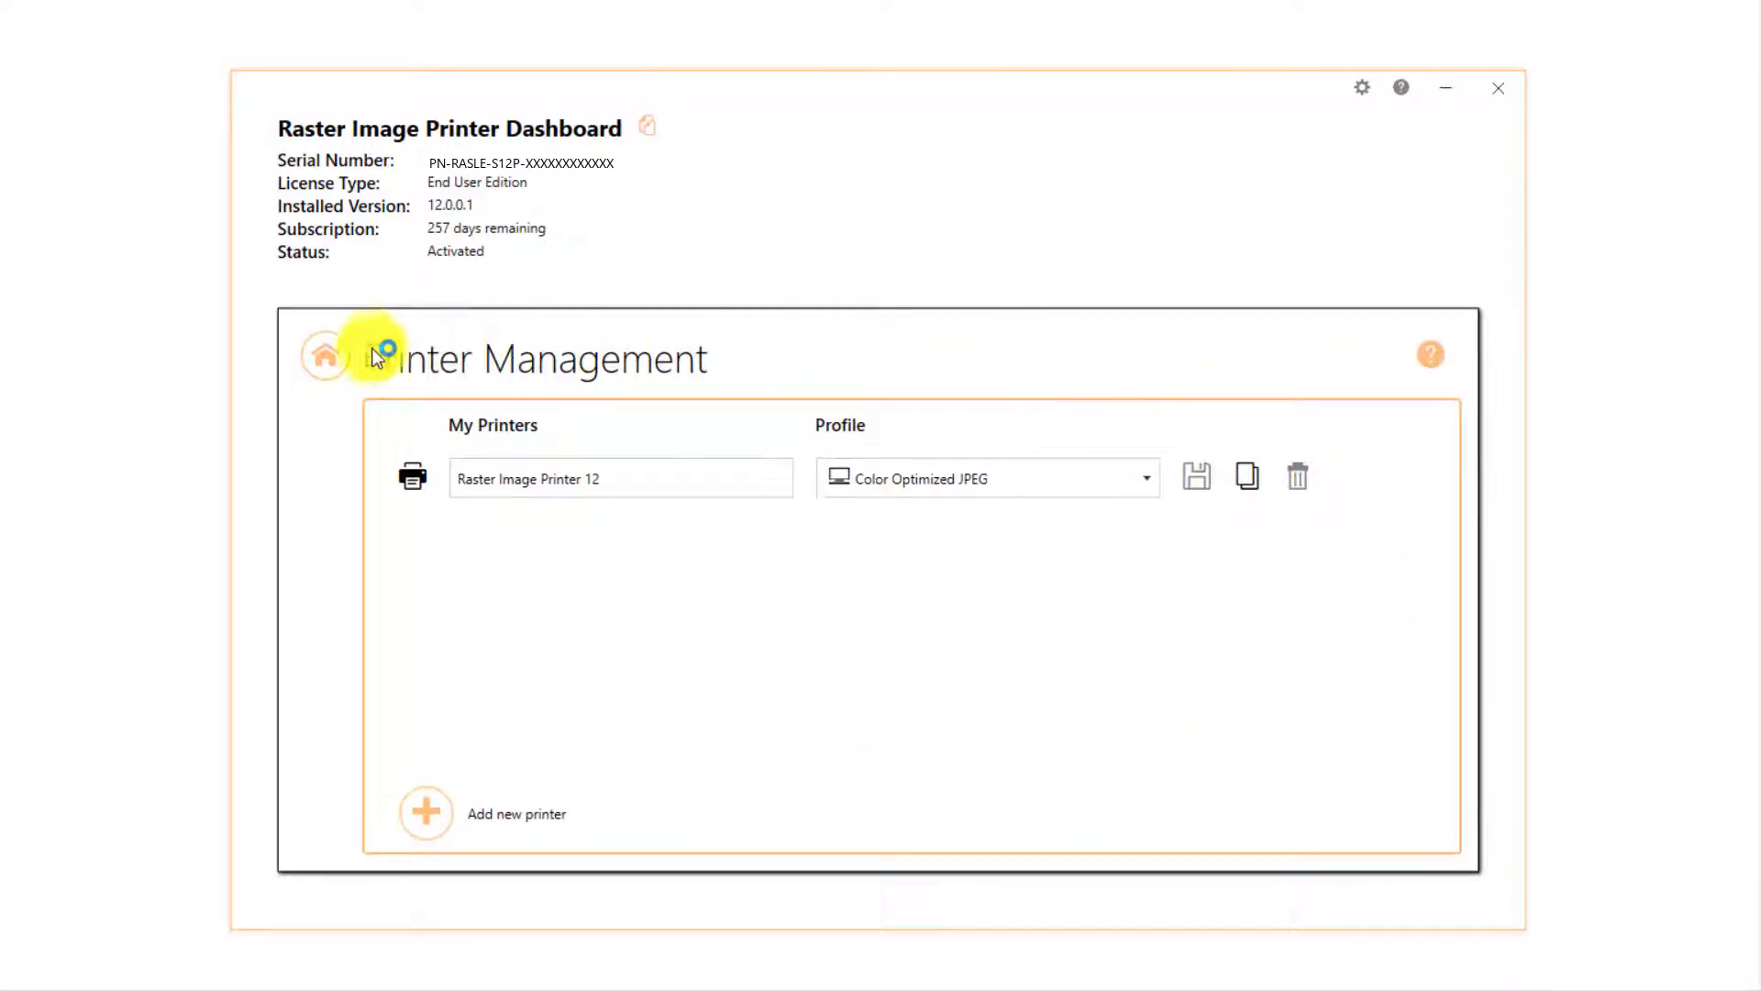
pyautogui.click(325, 354)
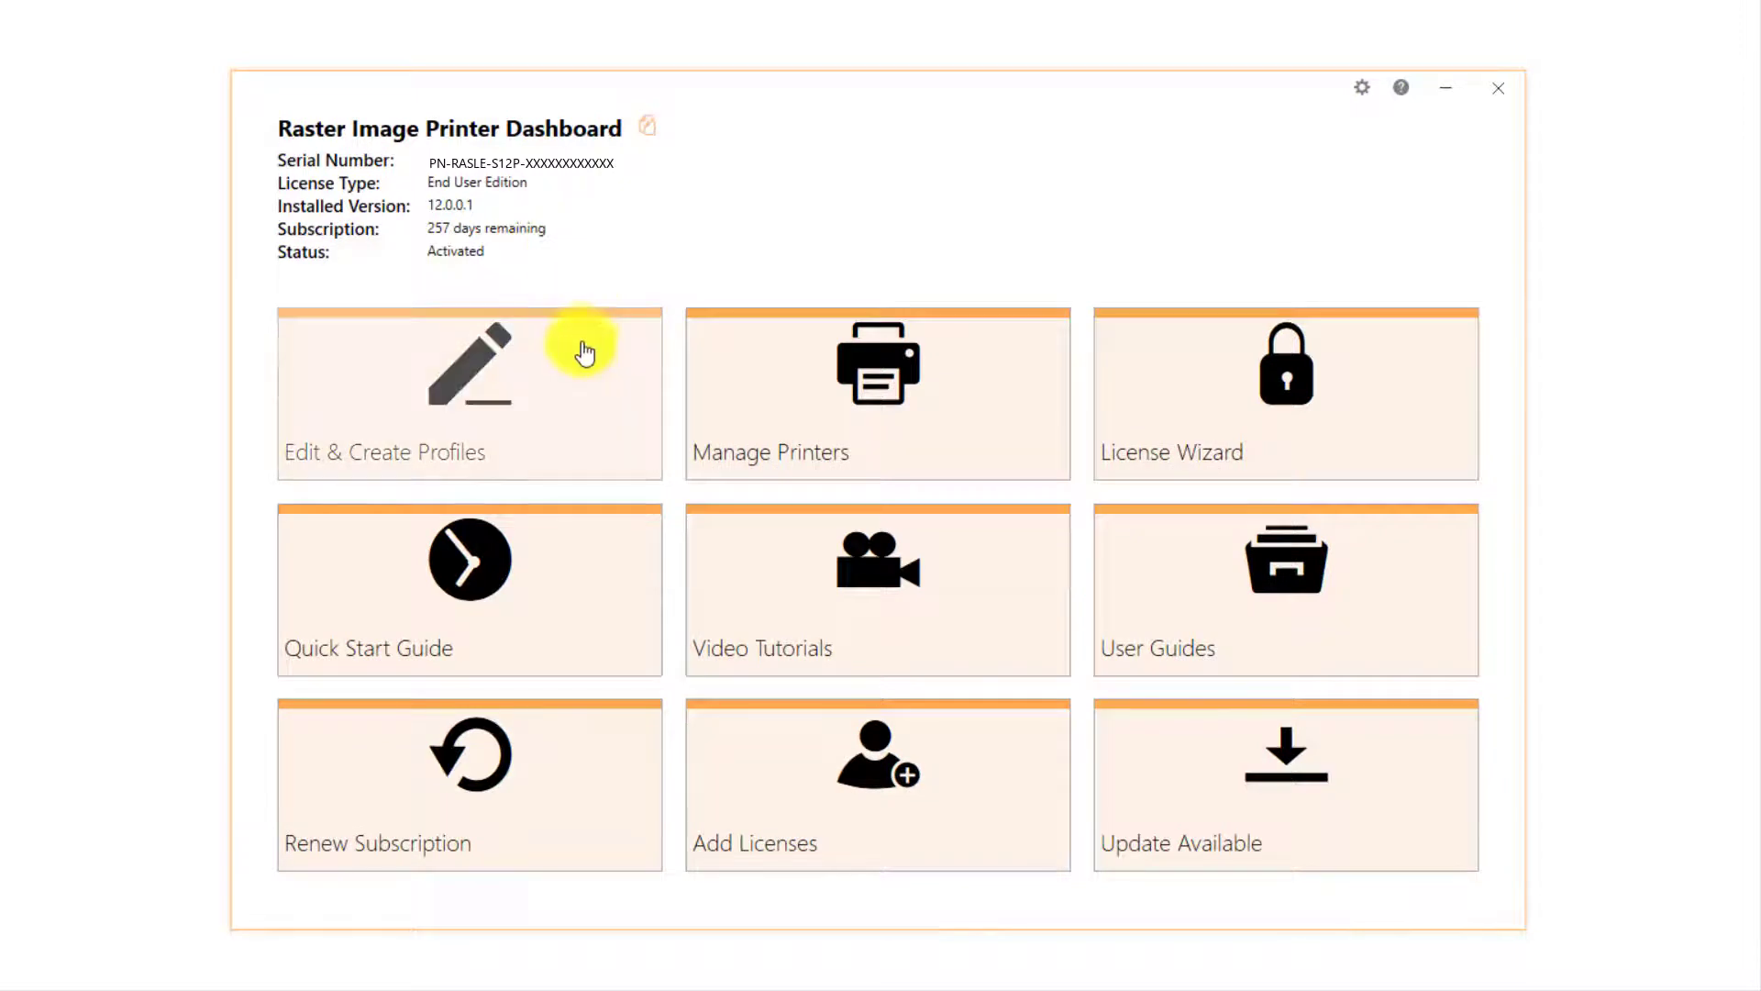
# Copy the Color Optimized TIFF profile in Profile Manager and list its output file types
pyautogui.click(468, 393)
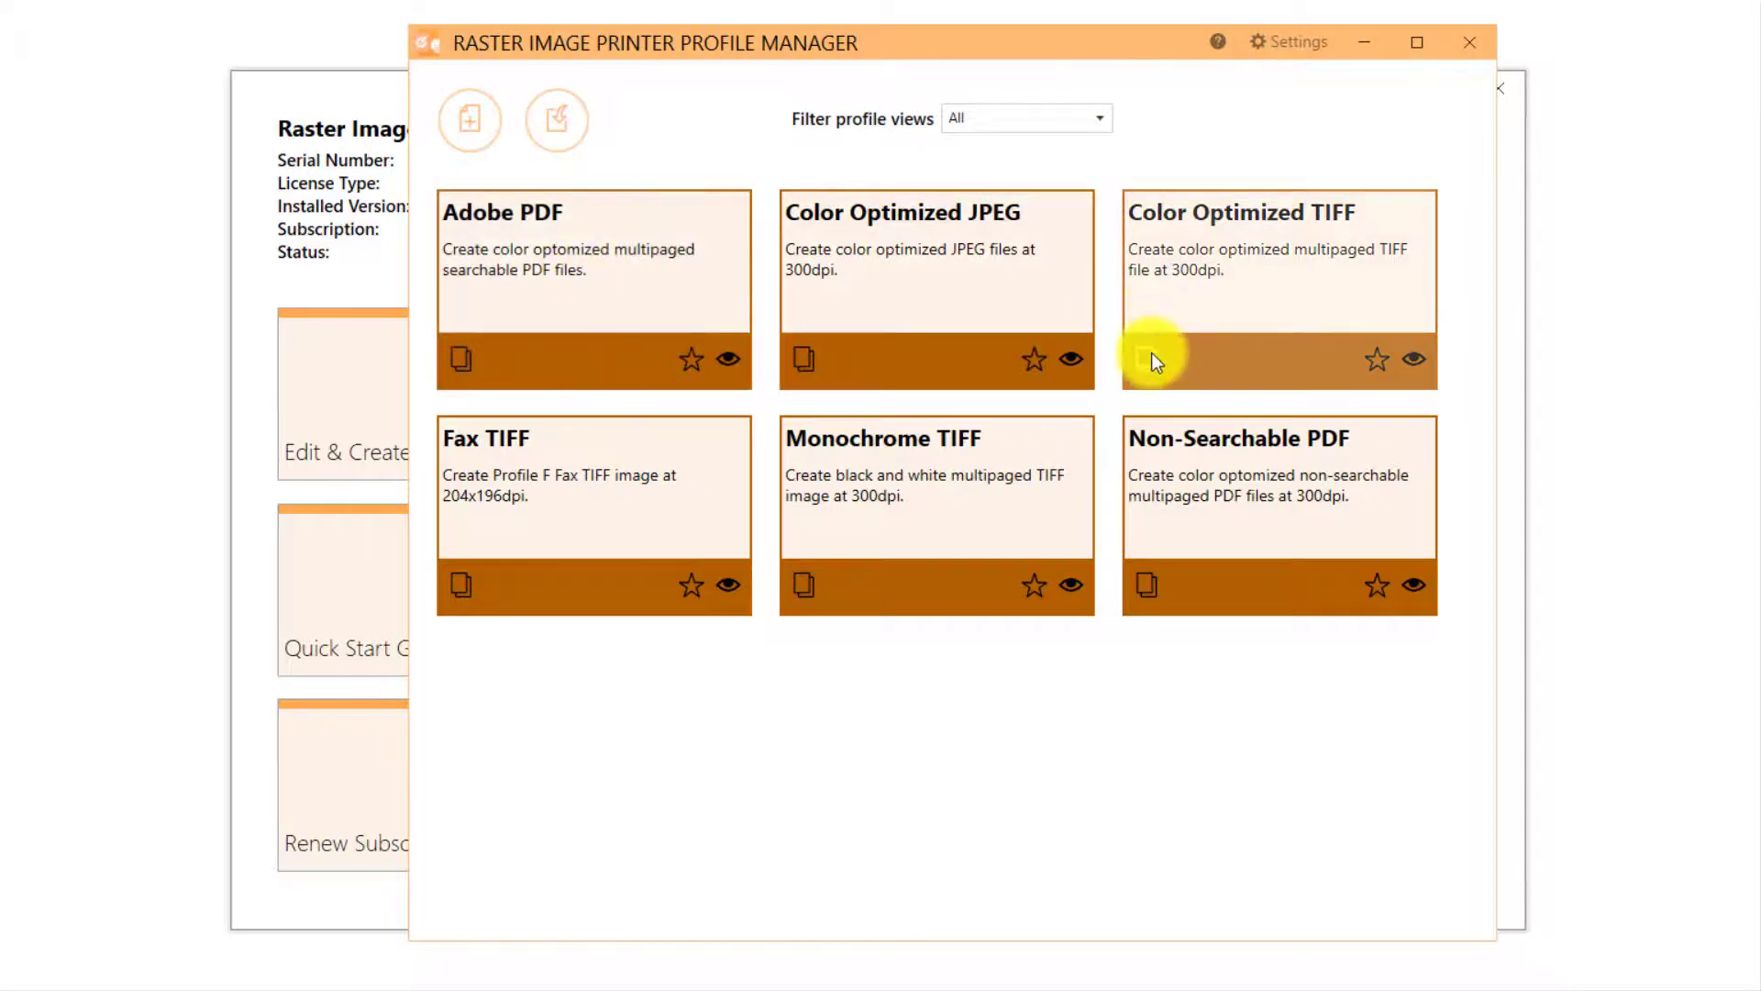
pyautogui.click(1143, 359)
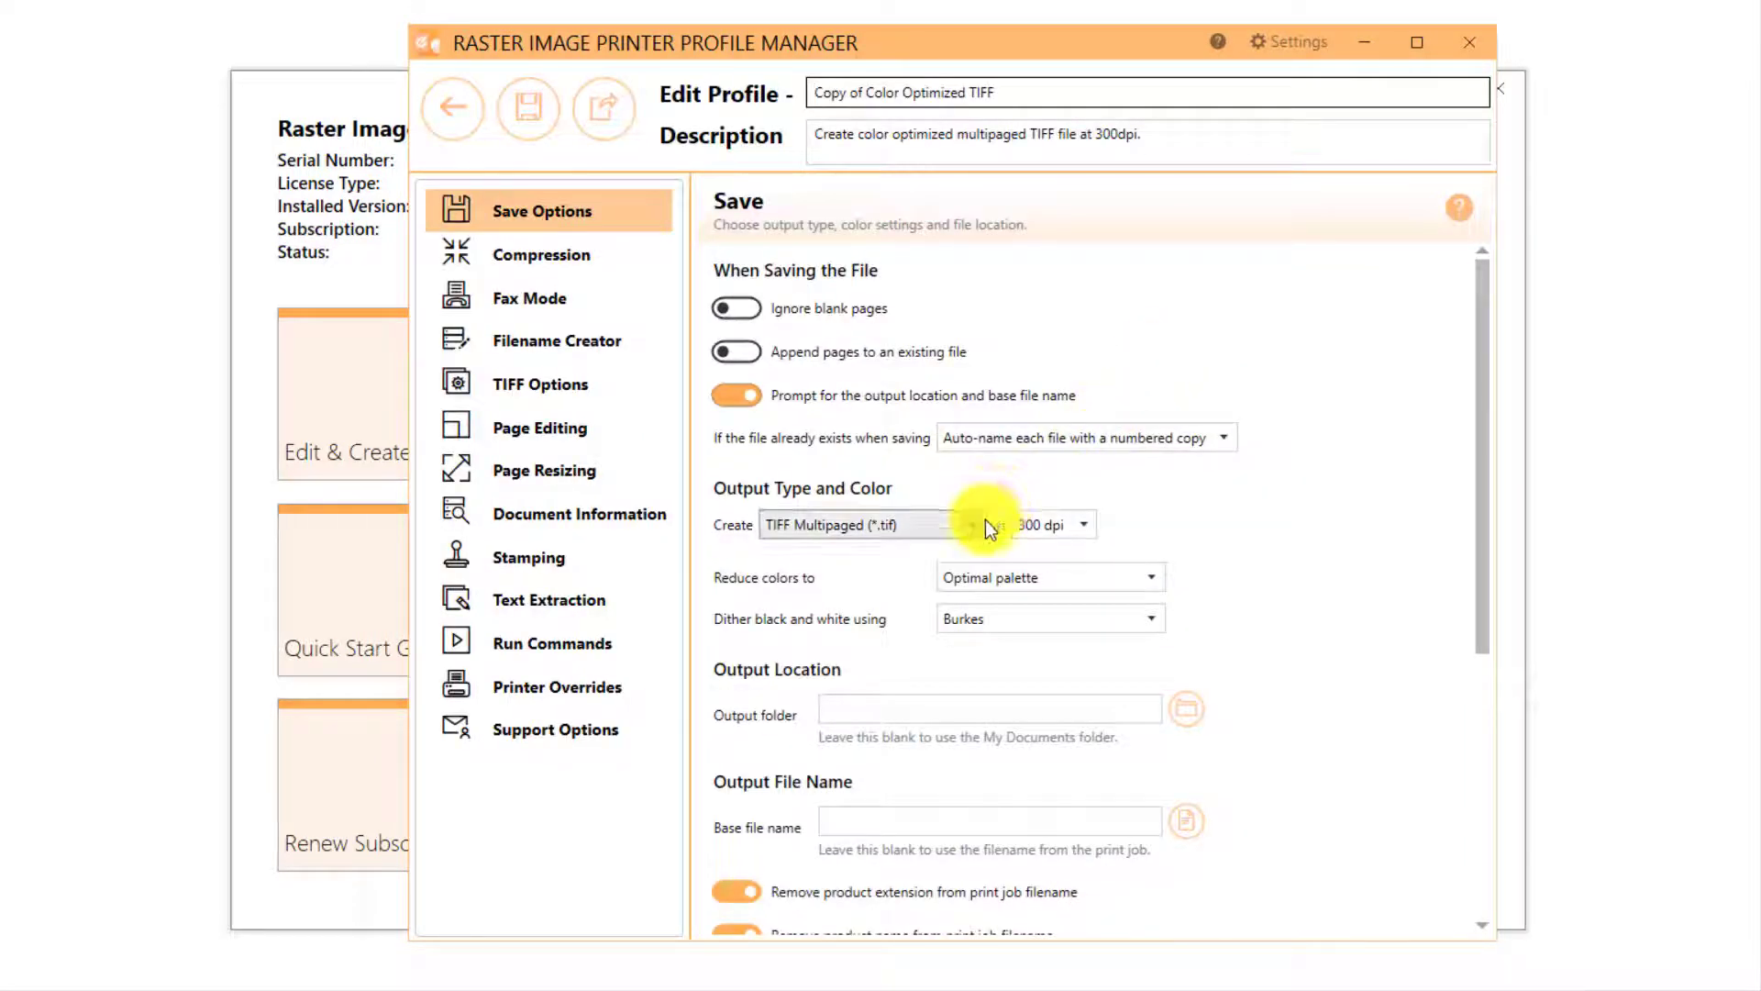
pyautogui.click(972, 525)
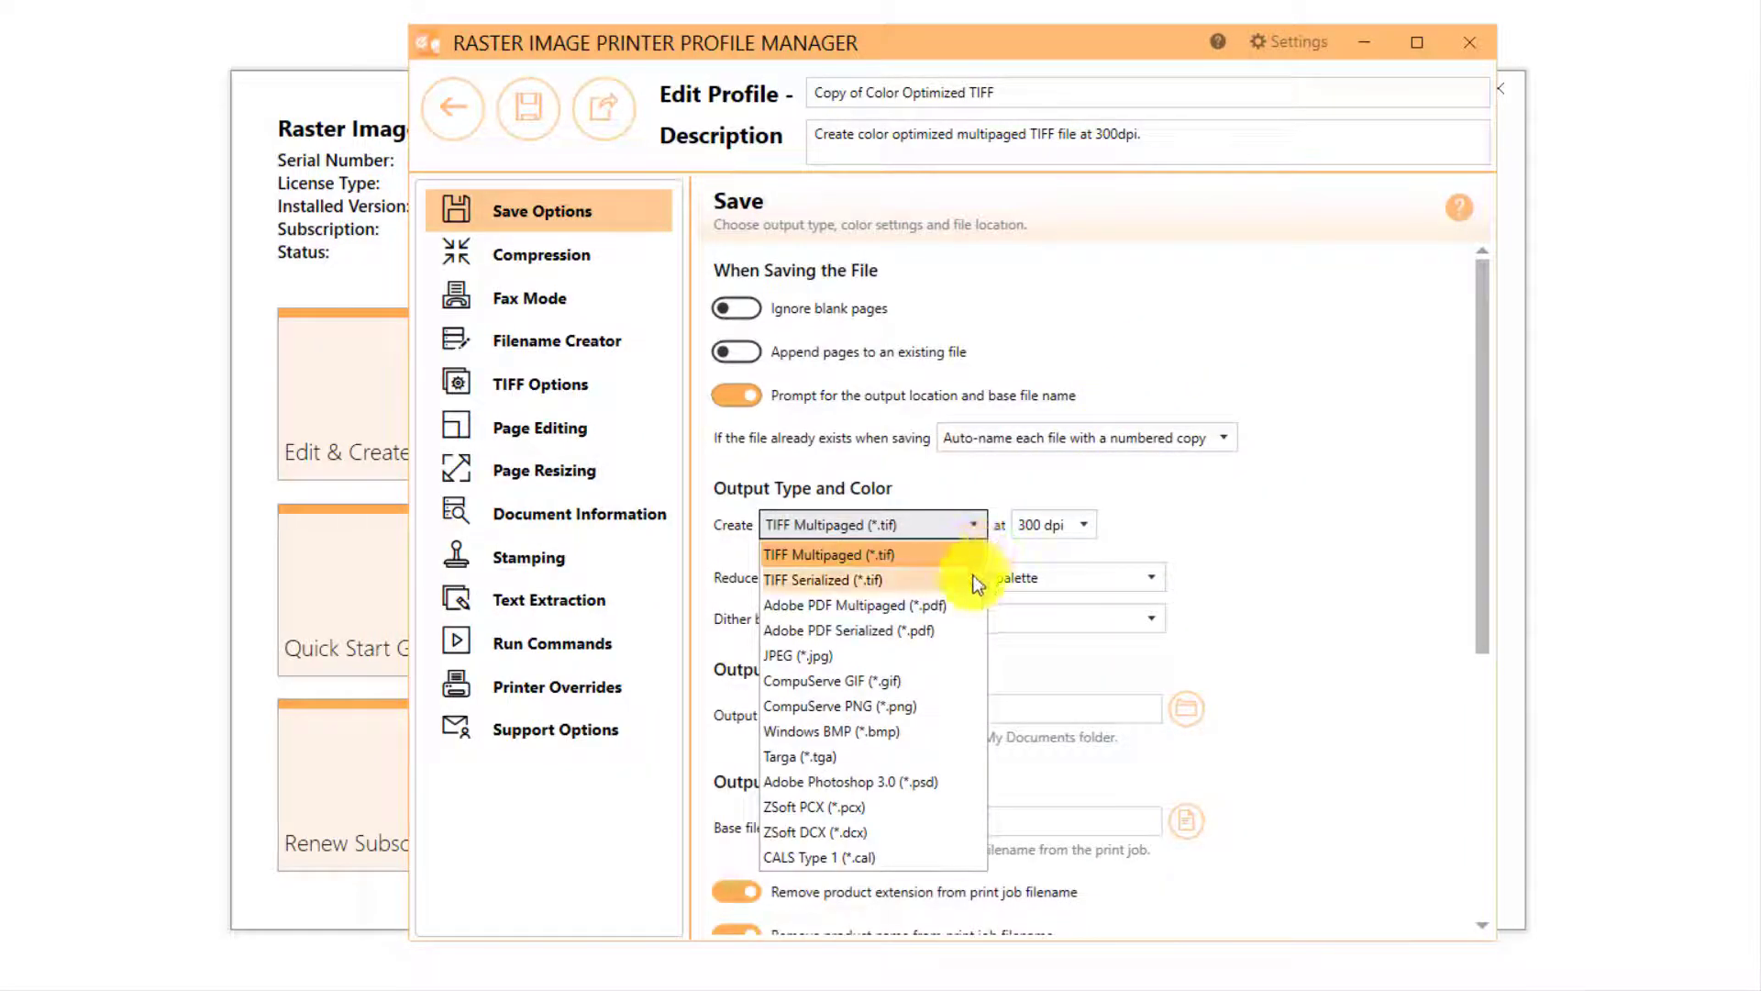